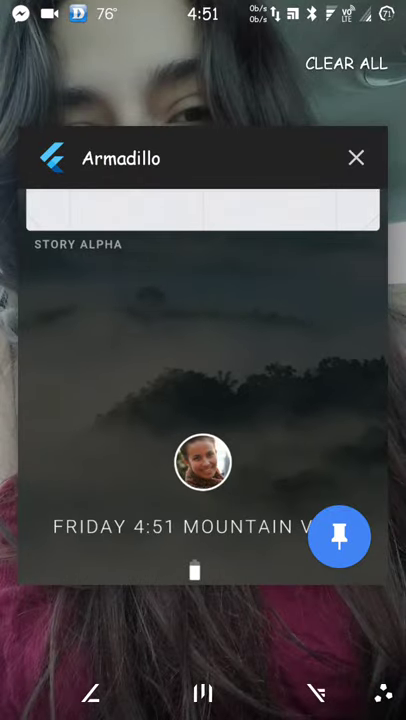
# - Return to Armadillo from Android's recent apps, landing on the Story Alpha home screen
pyautogui.click(356, 158)
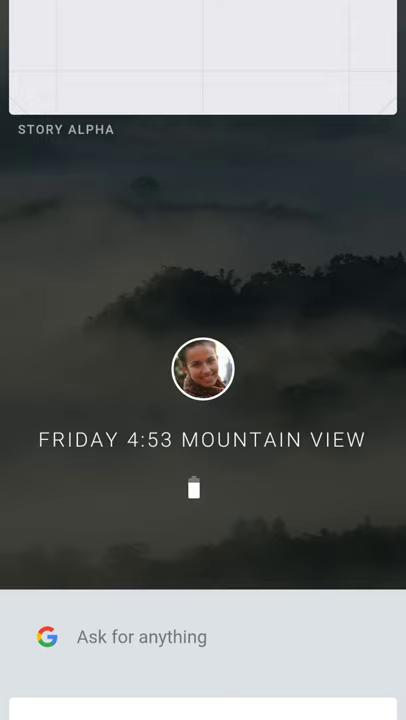
# - Raise the volume slider to full in the quick settings panel
pyautogui.click(204, 368)
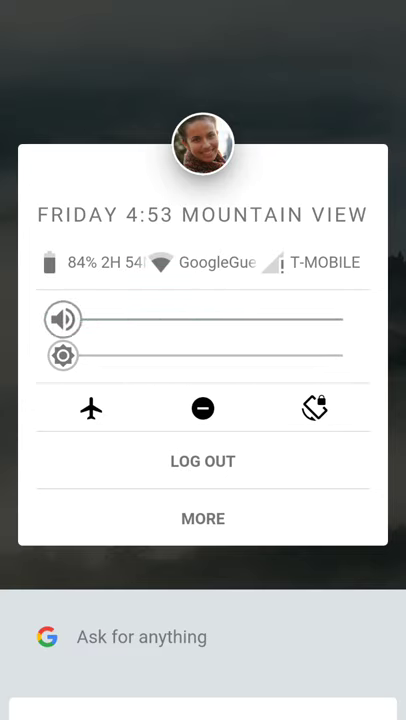
pyautogui.moveTo(64, 320); pyautogui.dragTo(344, 320)
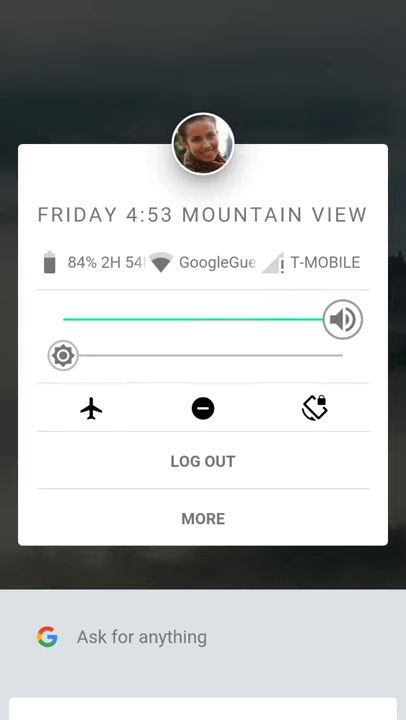
pyautogui.moveTo(344, 320); pyautogui.dragTo(64, 320)
pyautogui.write('sfnsfnafbqdbsvegn')
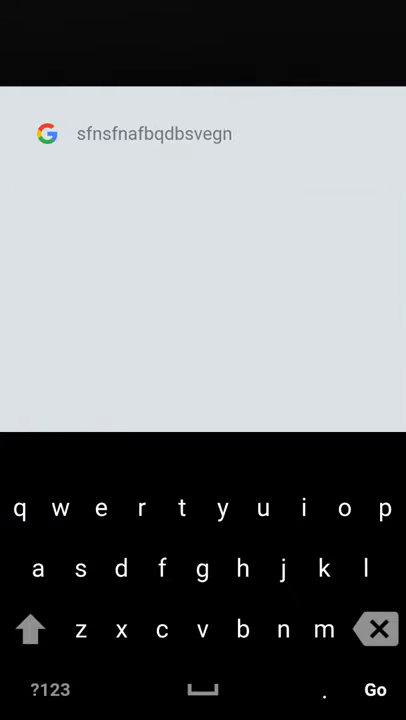
# - Delete the gibberish query from the Ask for anything field with backspace
pyautogui.click(376, 628)
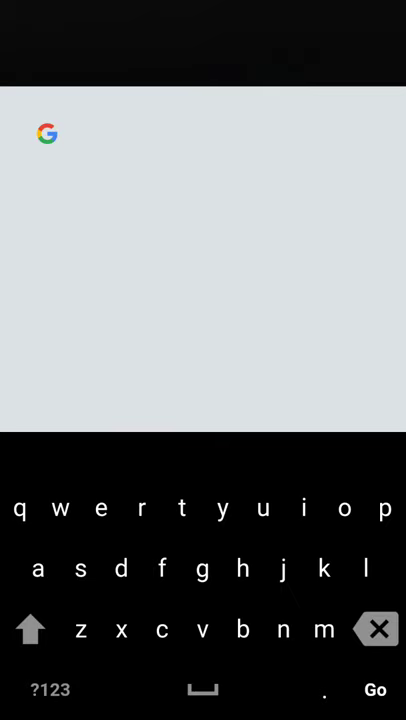
pyautogui.click(50, 688)
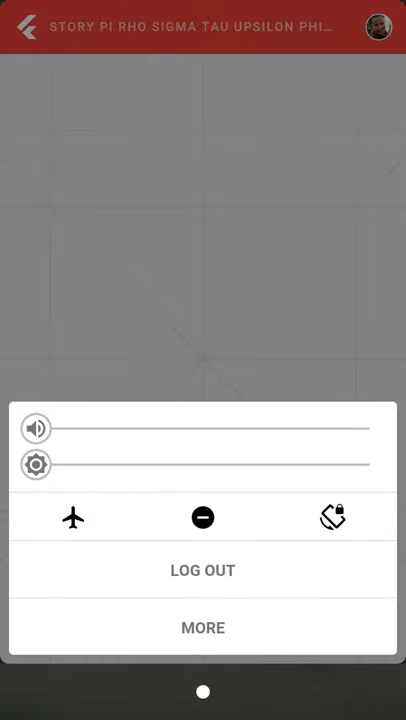
# - Slide the quick-settings volume toward the right end, near maximum
pyautogui.moveTo(36, 428); pyautogui.dragTo(308, 428)
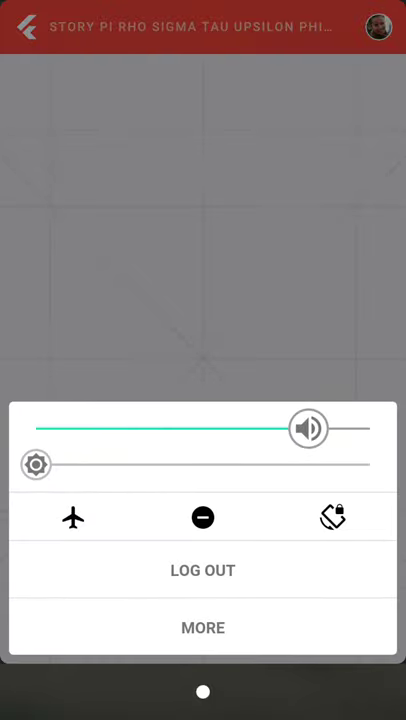
pyautogui.moveTo(308, 428); pyautogui.dragTo(36, 428)
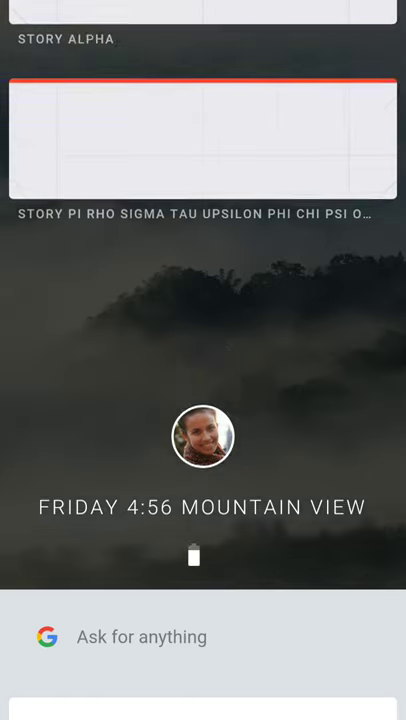
# - Scroll through the story cards and dismiss the merged Pi/Rho multi-story card
pyautogui.scroll(-3)
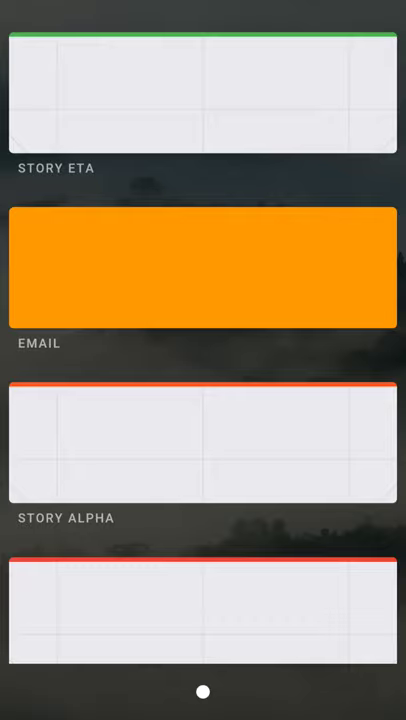
pyautogui.scroll(-3)
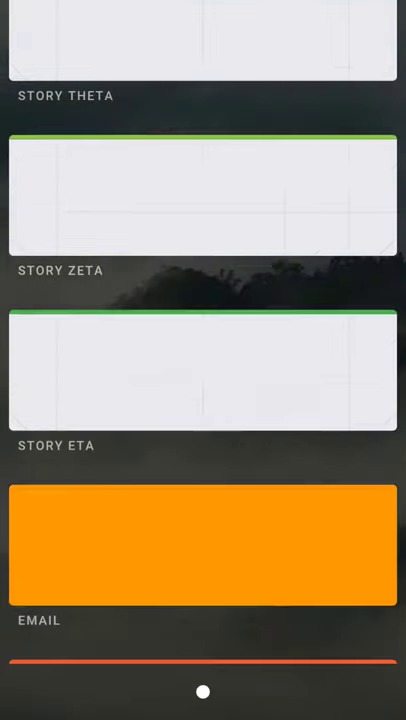
pyautogui.scroll(3)
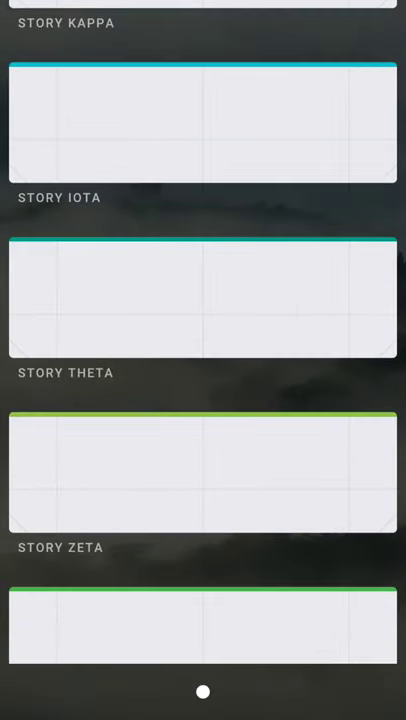
pyautogui.scroll(-3)
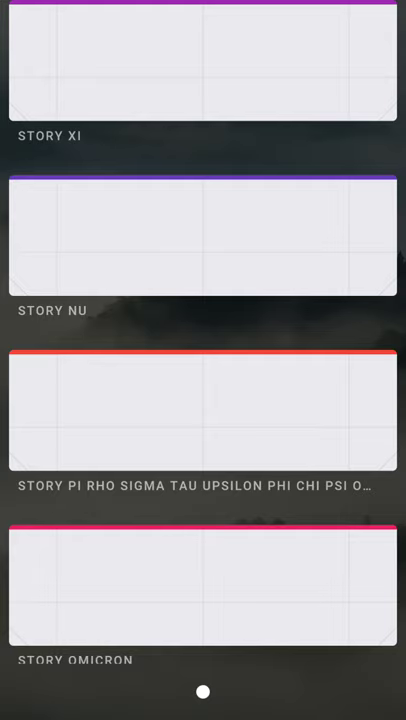
pyautogui.scroll(-3)
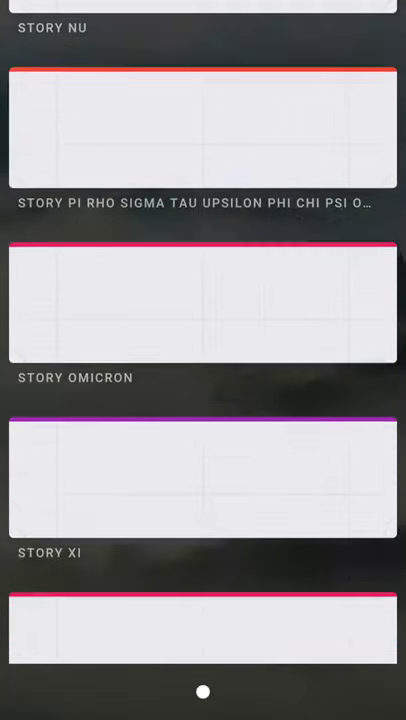
pyautogui.scroll(-3)
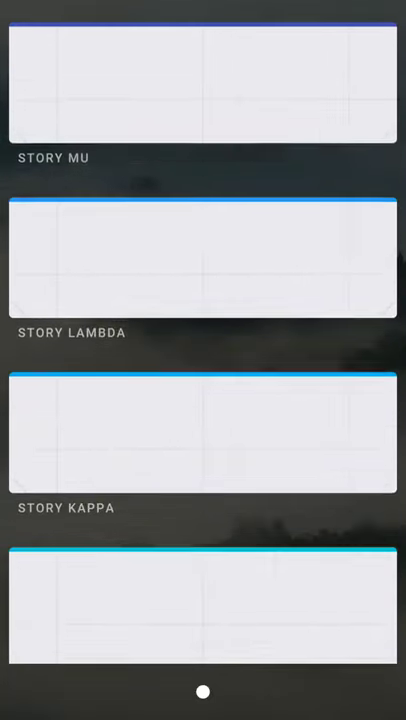
pyautogui.scroll(-3)
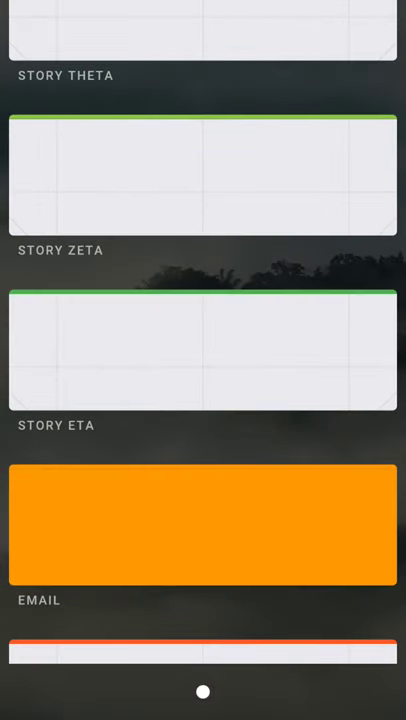
pyautogui.scroll(-3)
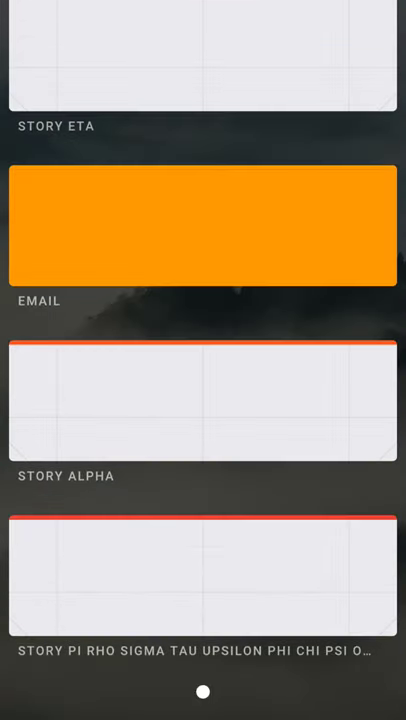
pyautogui.click(202, 230)
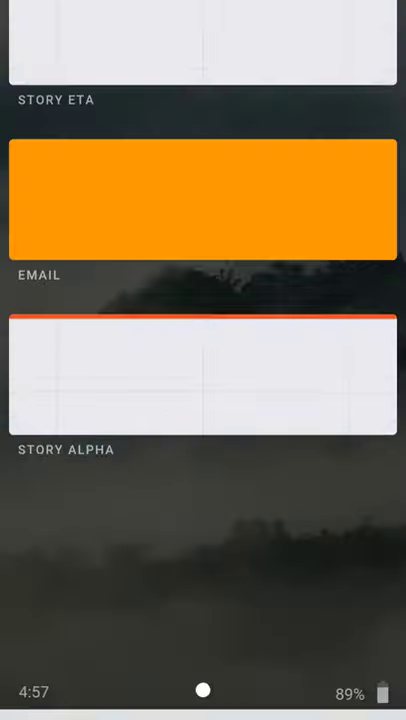
# - Reorder Story Alpha above Email and scroll on through the story list
pyautogui.click(204, 200)
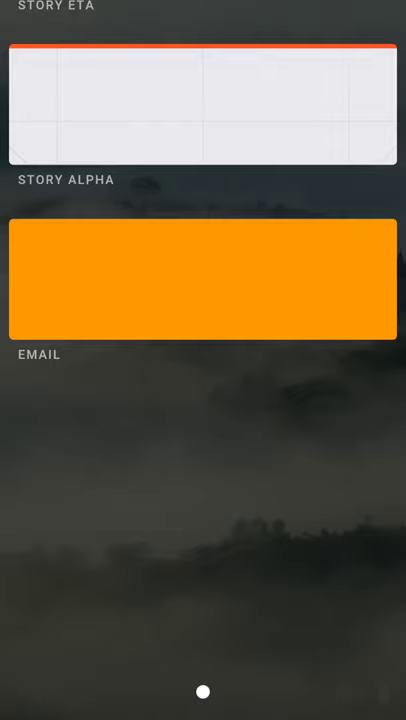
pyautogui.scroll(-3)
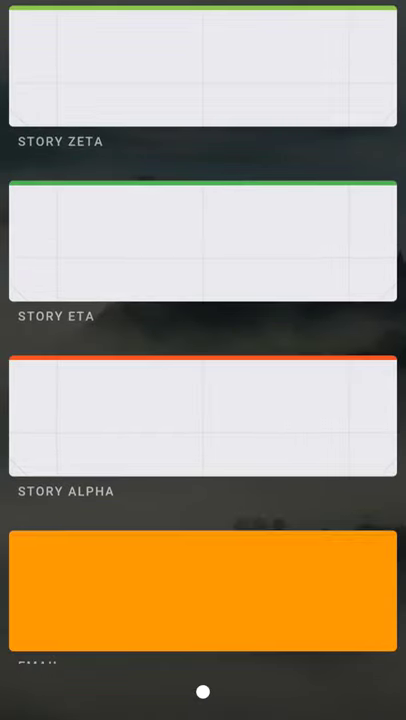
# - Select the Story Iota card so it becomes the most recent story above the home screen
pyautogui.click(204, 244)
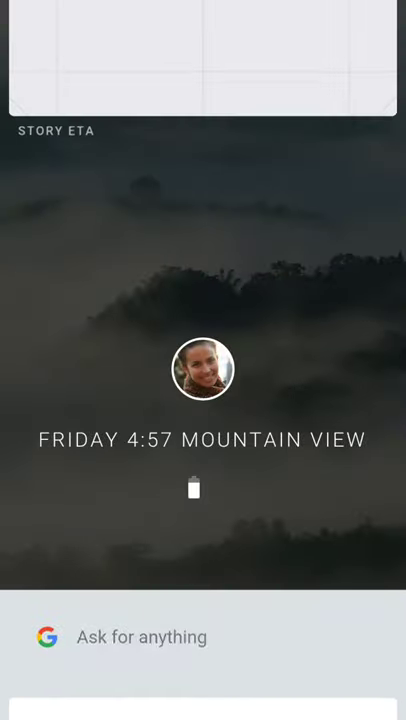
pyautogui.scroll(-3)
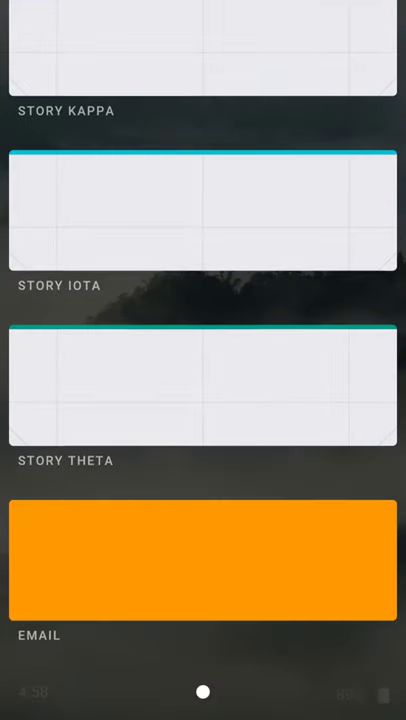
pyautogui.click(204, 210)
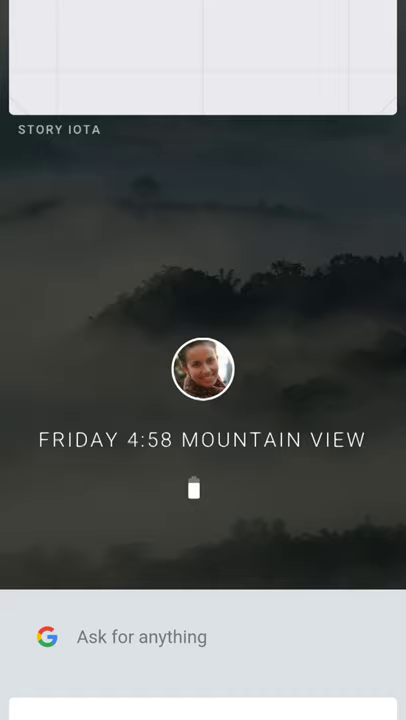
# - Scroll the list while Email, Iota, Lambda, Alpha and Kappa merge into one multitasking card
pyautogui.scroll(-3)
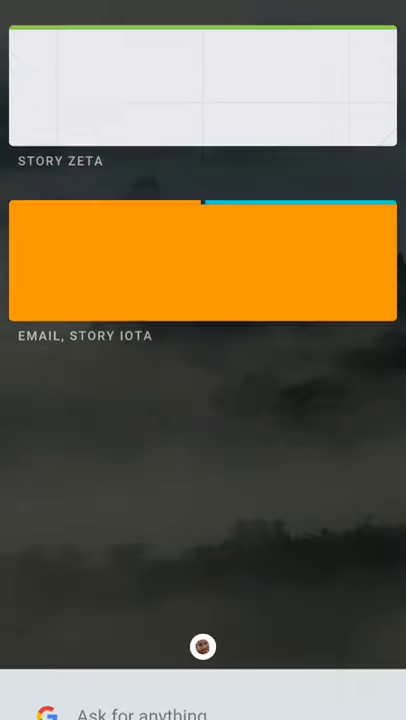
pyautogui.scroll(-3)
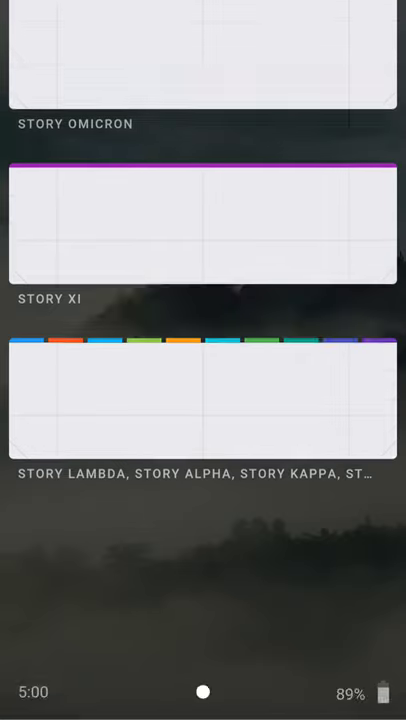
# - Scroll past the Ask for anything bar to reveal suggestions Hachi, Kyuu and Juu
pyautogui.scroll(-3)
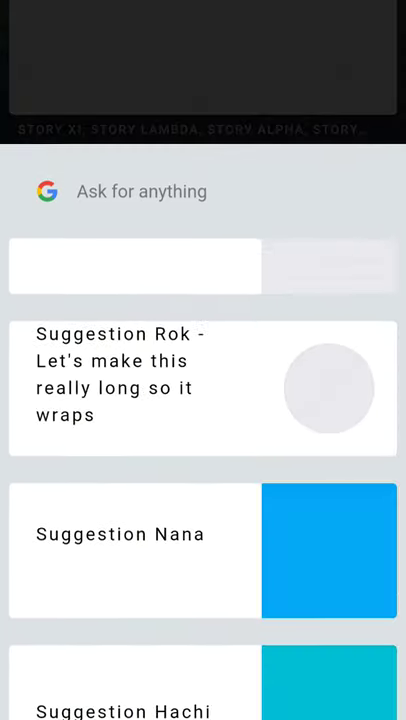
pyautogui.scroll(-3)
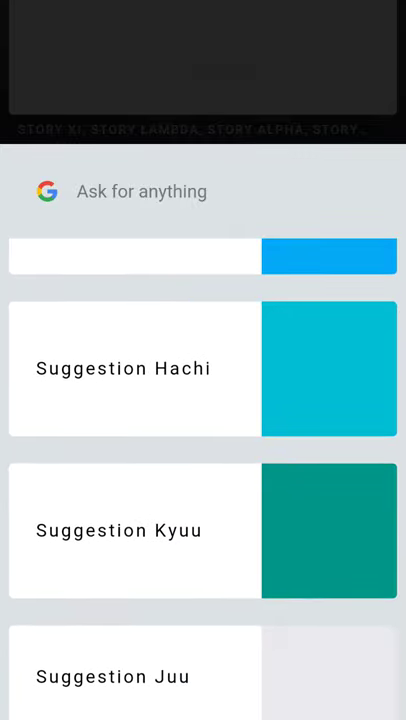